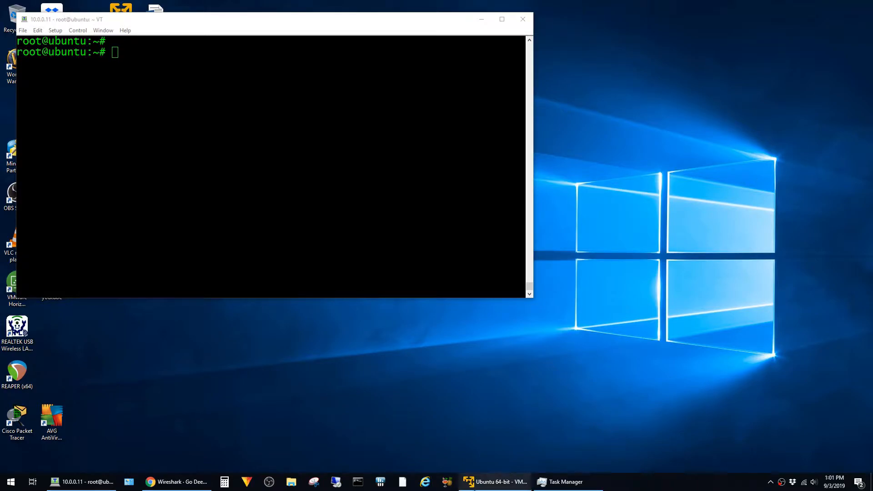
# Download the Wireshark 3.0.3 64-bit Windows installer from the download page in Chrome.
pyautogui.click(494, 481)
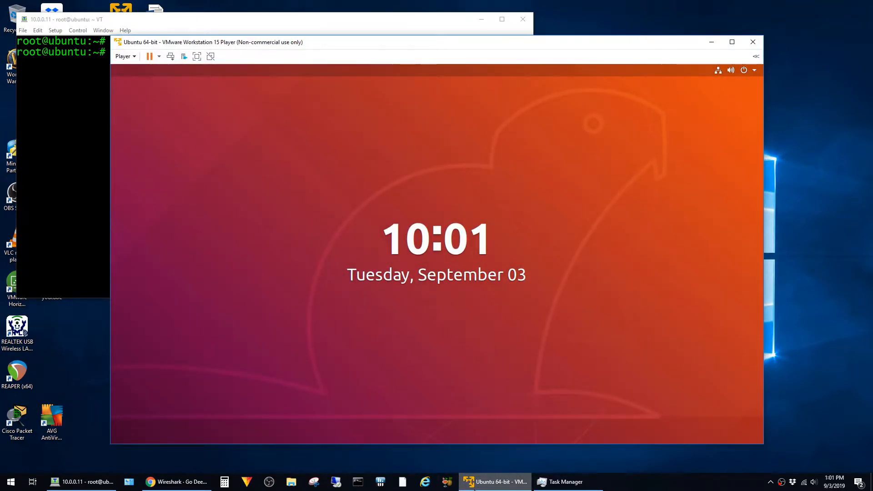
pyautogui.click(751, 41)
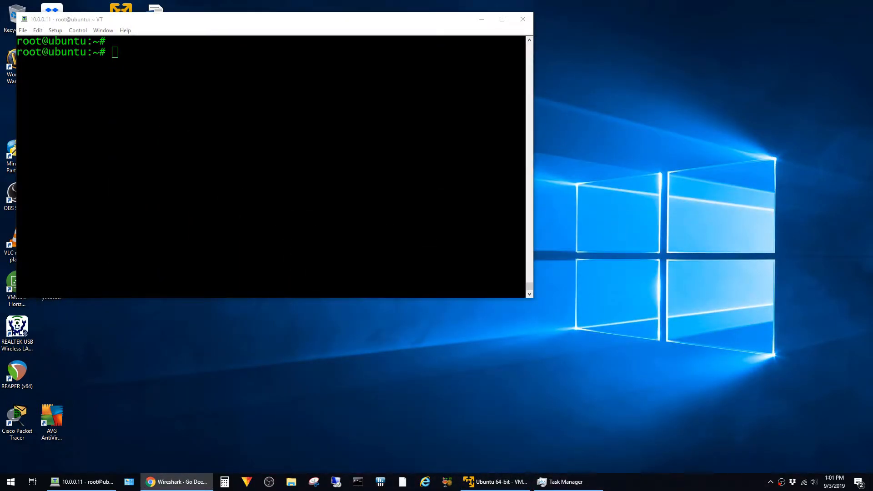
pyautogui.click(176, 482)
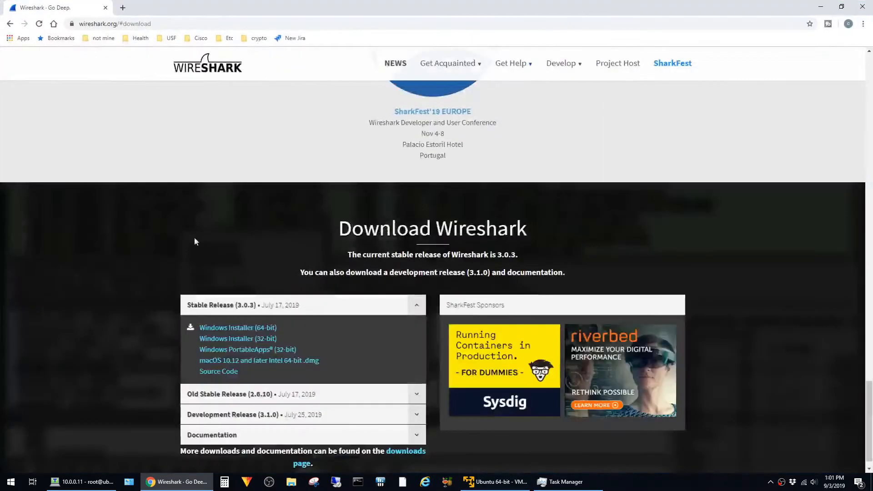
pyautogui.moveTo(237, 327)
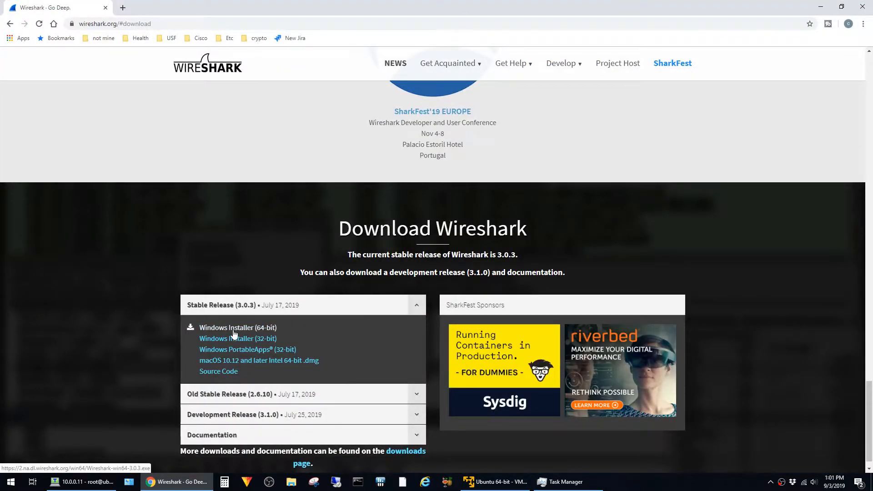
pyautogui.click(237, 328)
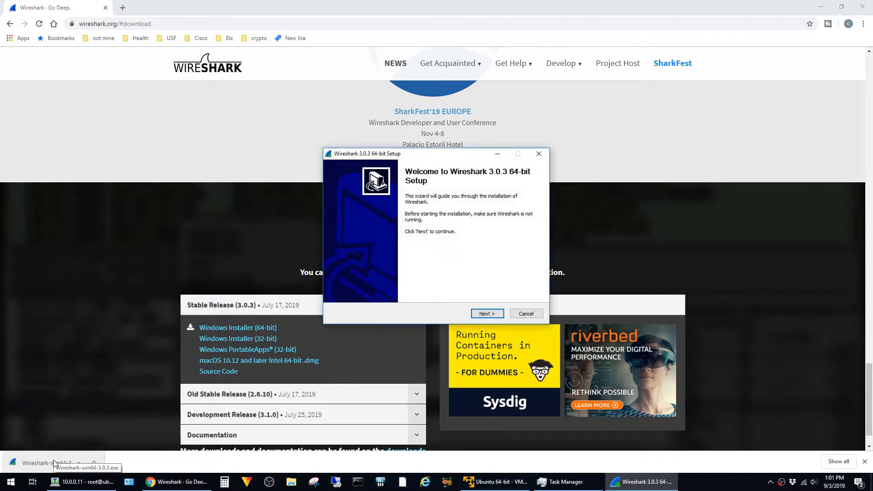
# Accept the license and include SSHdump and the other remote capture components, then continue the install.
pyautogui.click(486, 313)
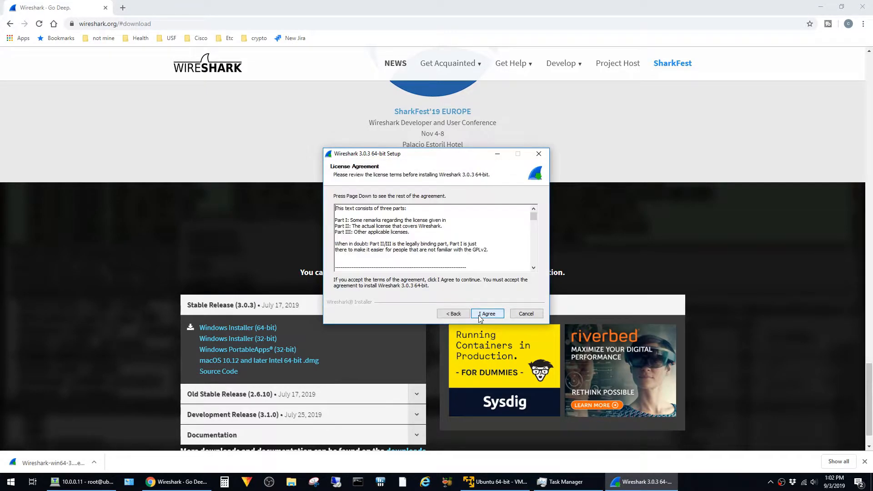
pyautogui.click(486, 314)
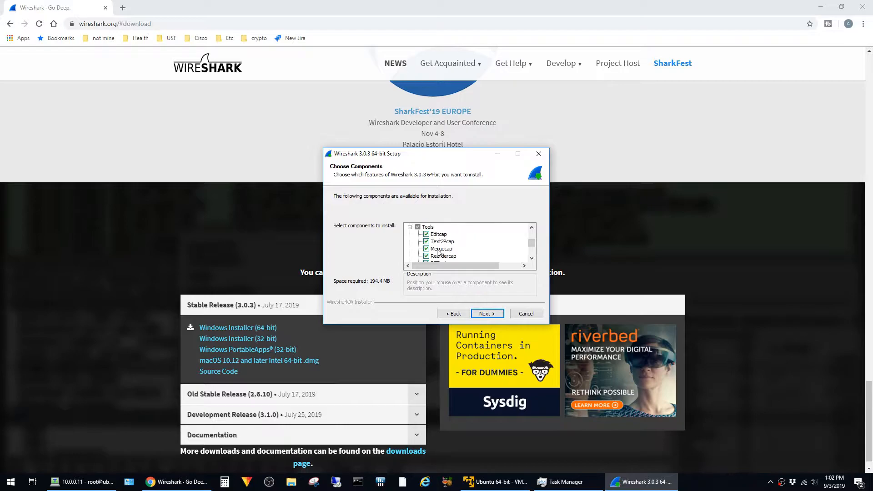
pyautogui.scroll(-3)
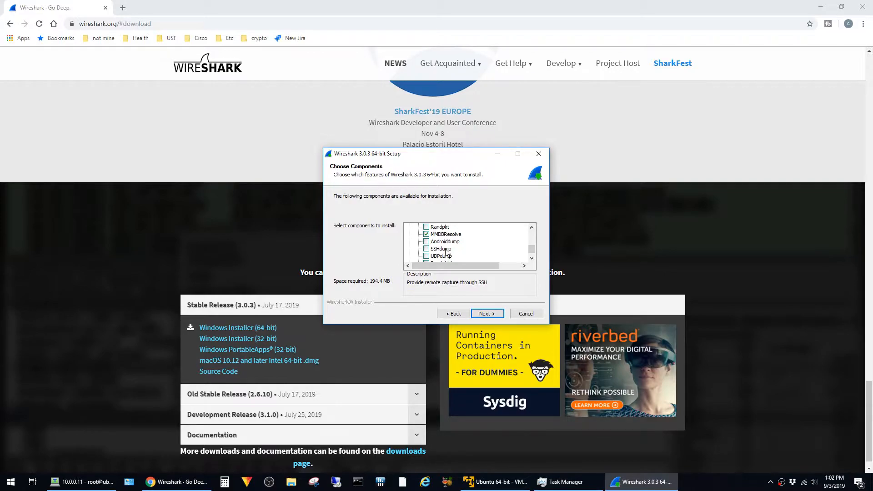
pyautogui.click(440, 227)
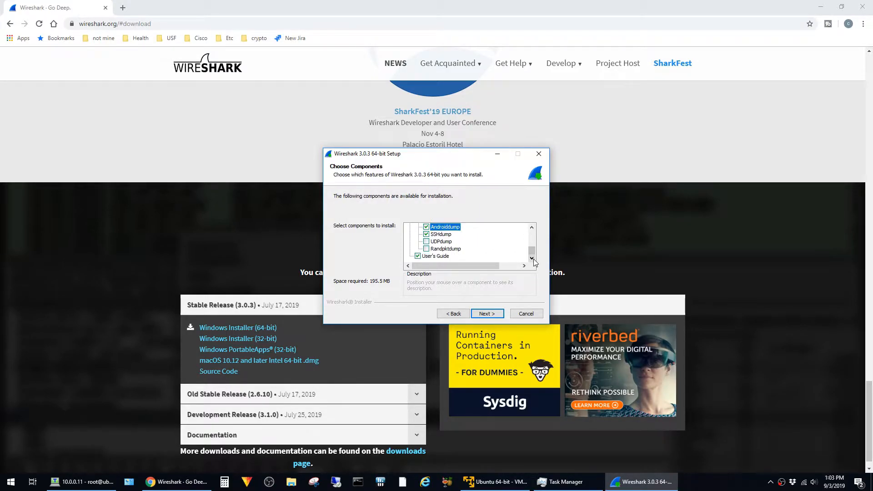
pyautogui.click(446, 249)
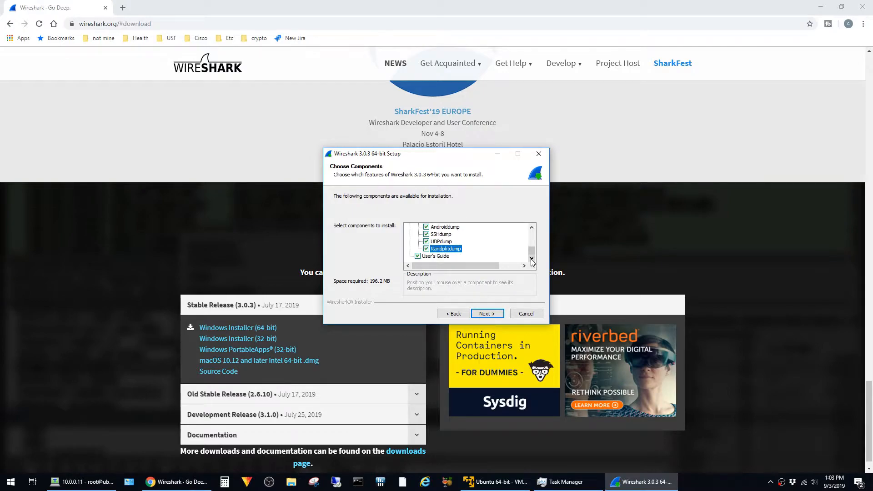
pyautogui.moveTo(506, 302)
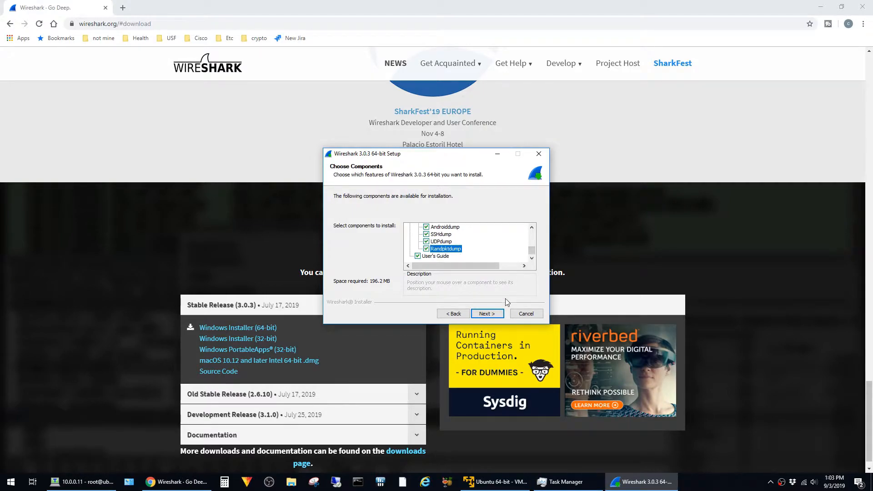
pyautogui.click(485, 314)
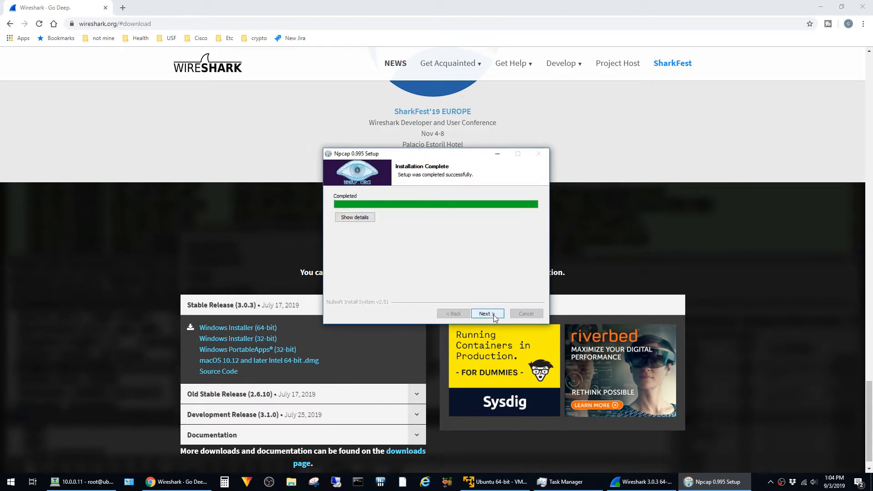
# Finish the Npcap step and launch Wireshark from the Start menu by searching 'wireshar'.
pyautogui.click(486, 312)
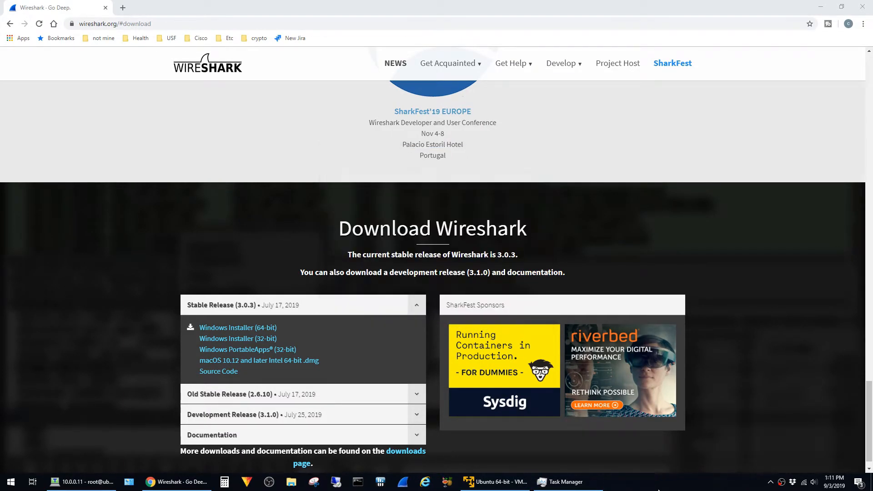
pyautogui.click(9, 482)
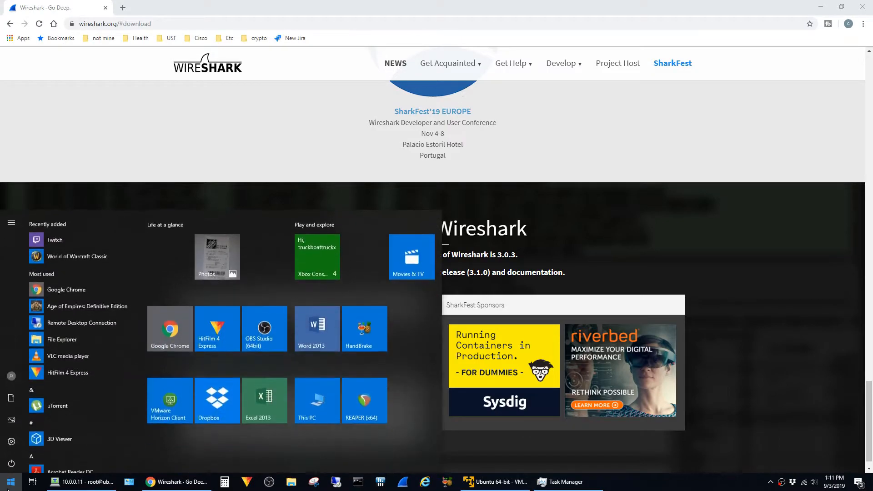
pyautogui.write('wireshar')
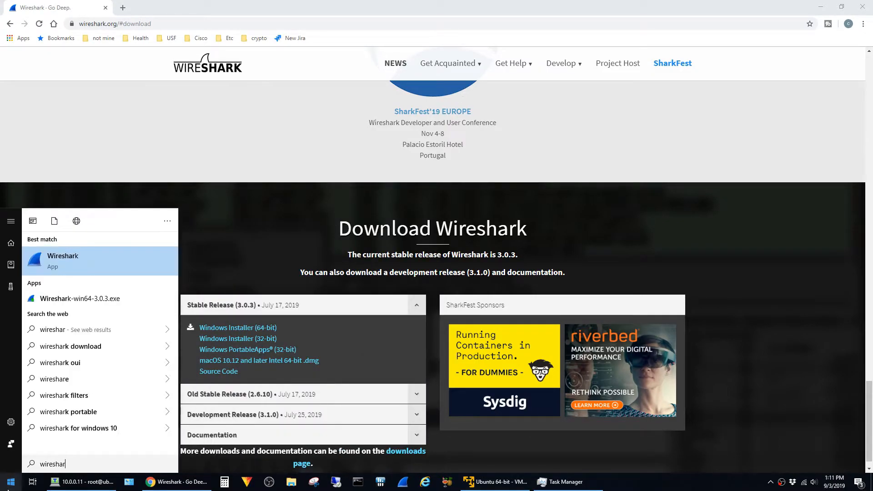
pyautogui.click(81, 260)
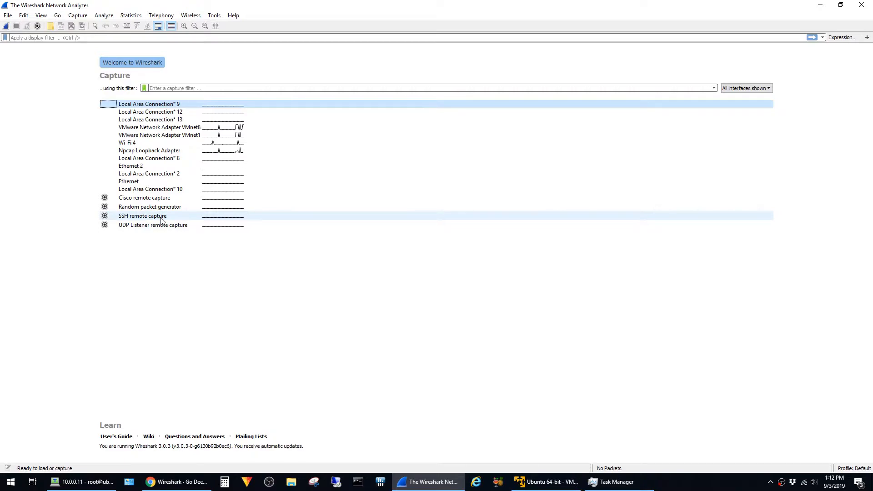
pyautogui.moveTo(143, 217)
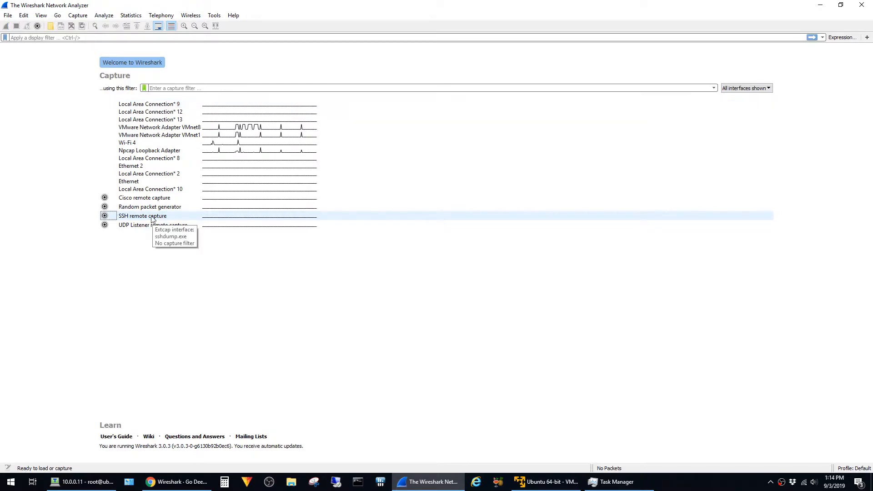
pyautogui.moveTo(117, 224)
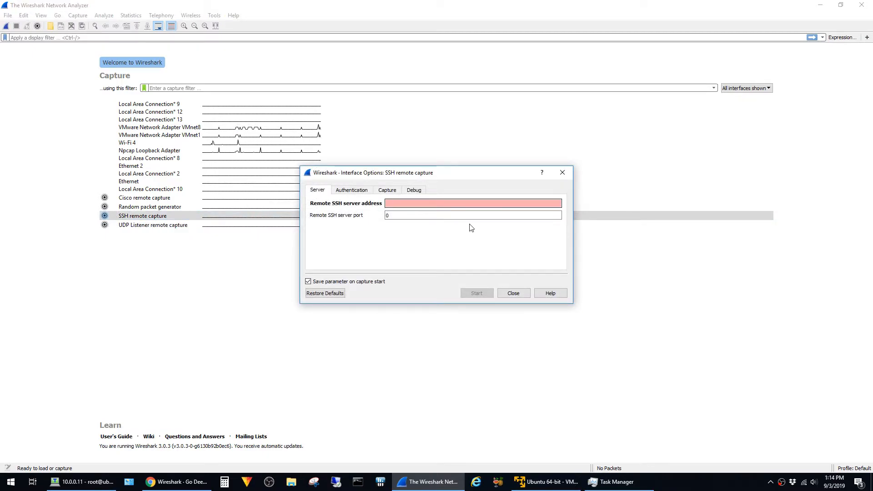
# Run ifconfig in the Ubuntu VM terminal and pick out its address 10.0.0.11.
pyautogui.click(544, 481)
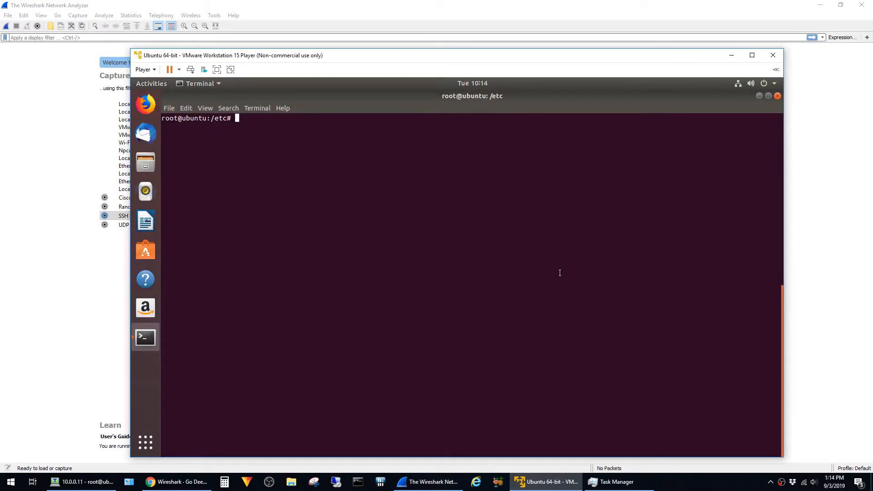
pyautogui.write('ifconfig')
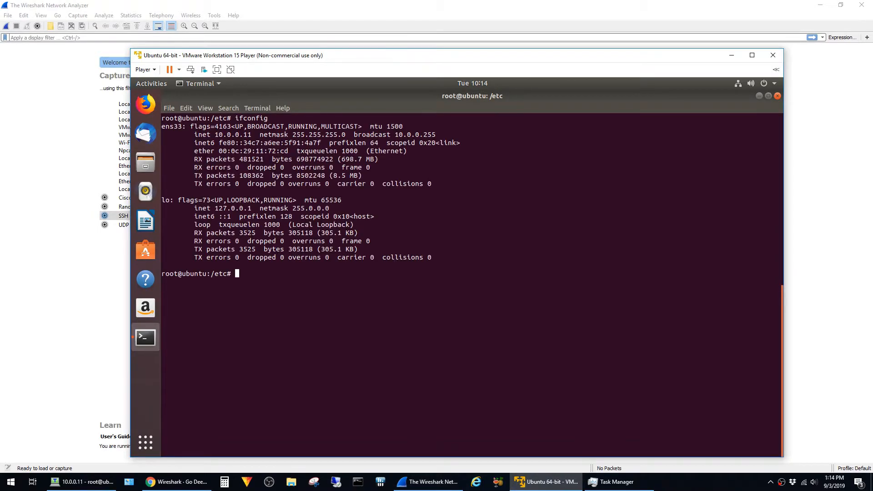
pyautogui.doubleClick(228, 135)
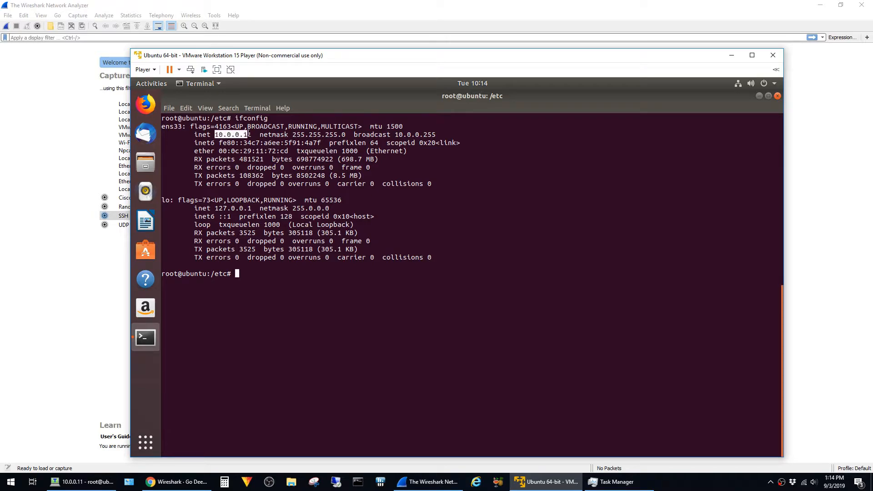
pyautogui.click(204, 108)
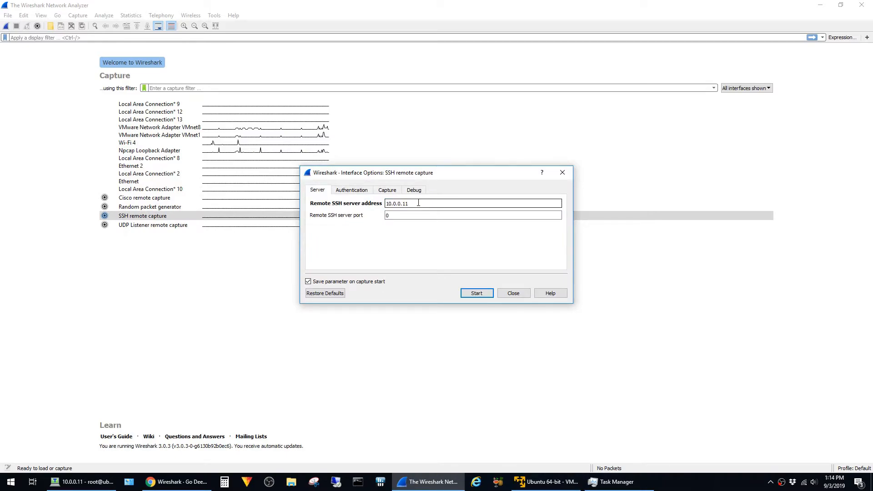
# Enter username root and its password under the SSH remote capture's Authentication settings.
pyautogui.click(472, 216)
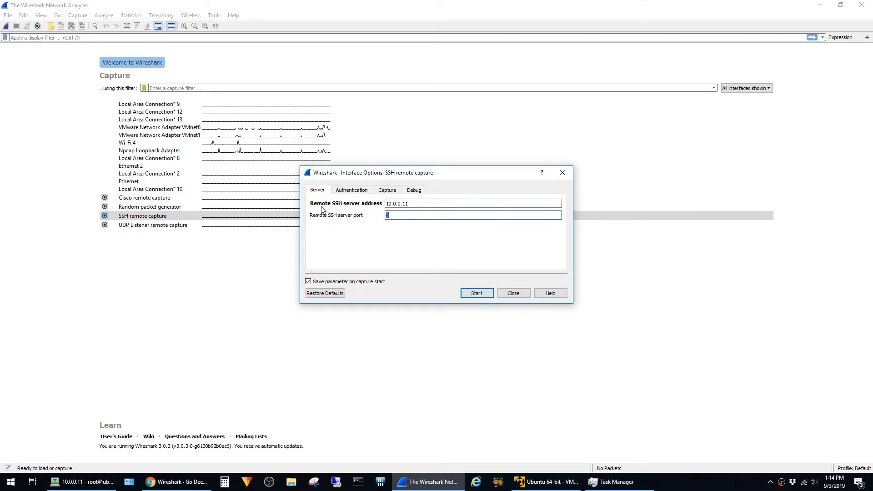
pyautogui.click(351, 190)
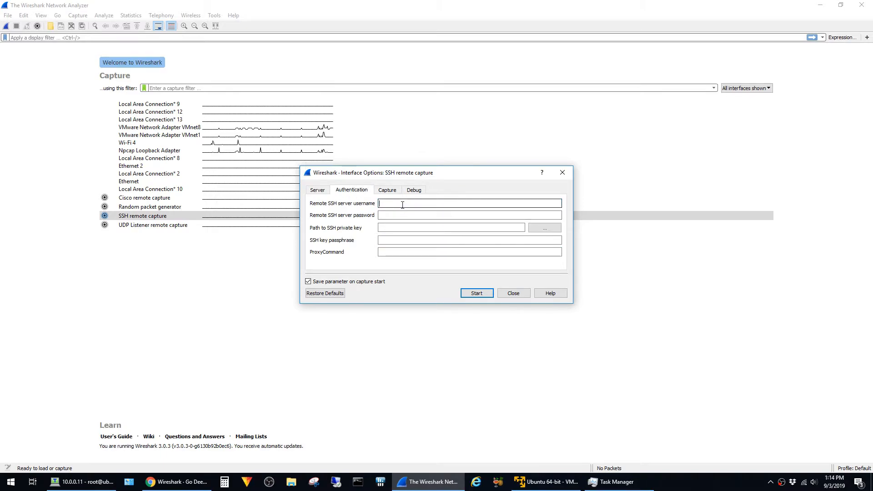
pyautogui.write('root')
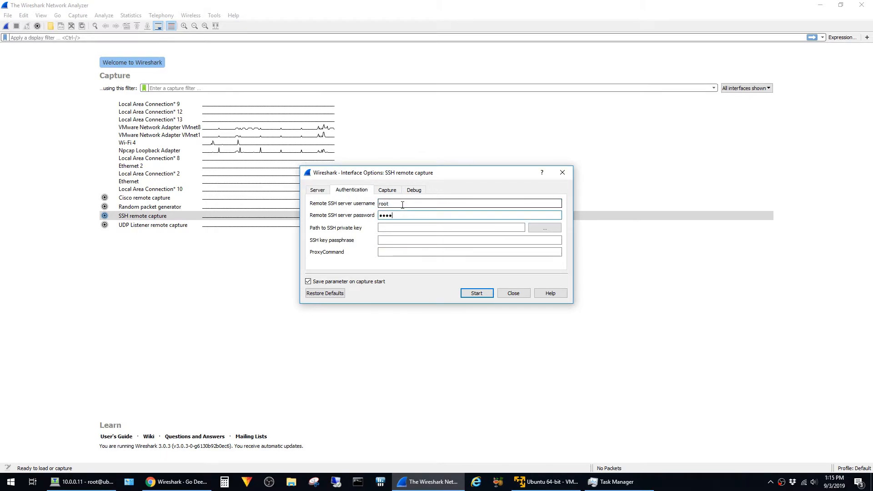
pyautogui.click(387, 190)
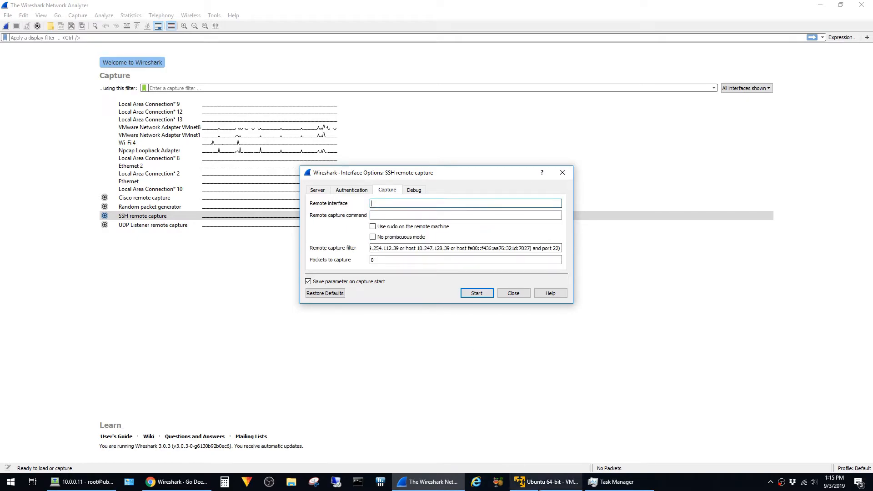
# Check the VM's interface name and set the remote interface to ens33.
pyautogui.click(545, 482)
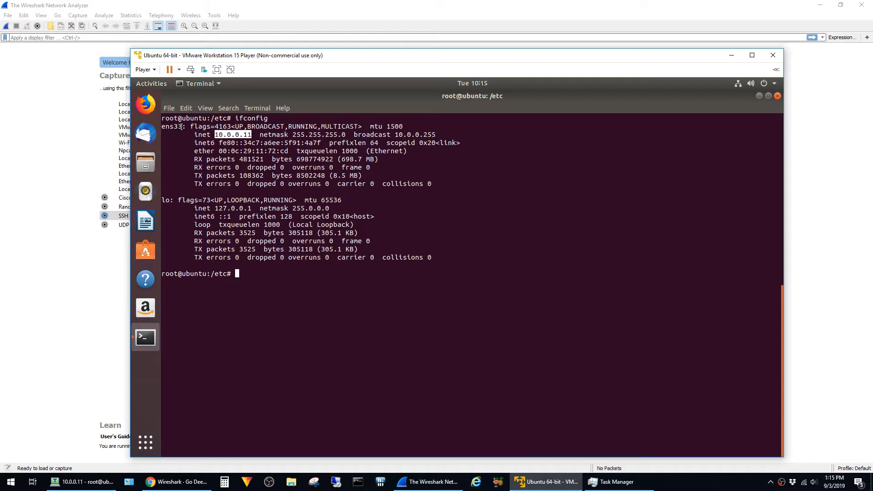
pyautogui.click(185, 108)
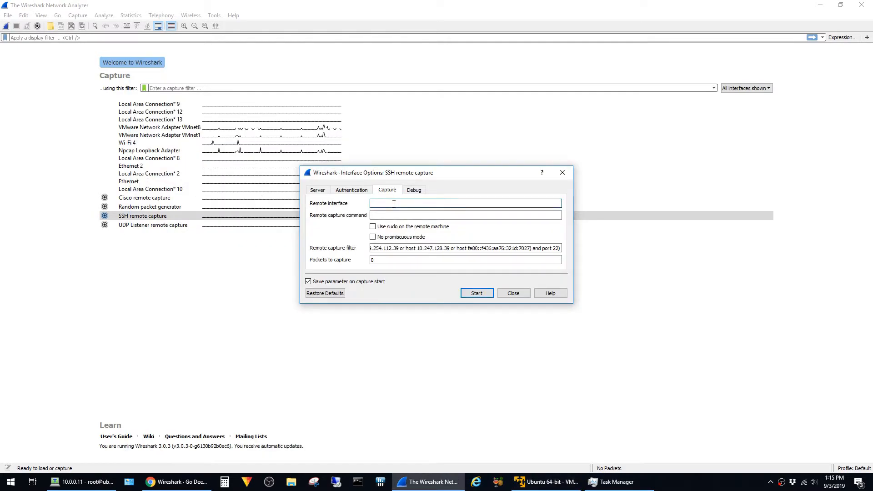
pyautogui.write('ens33')
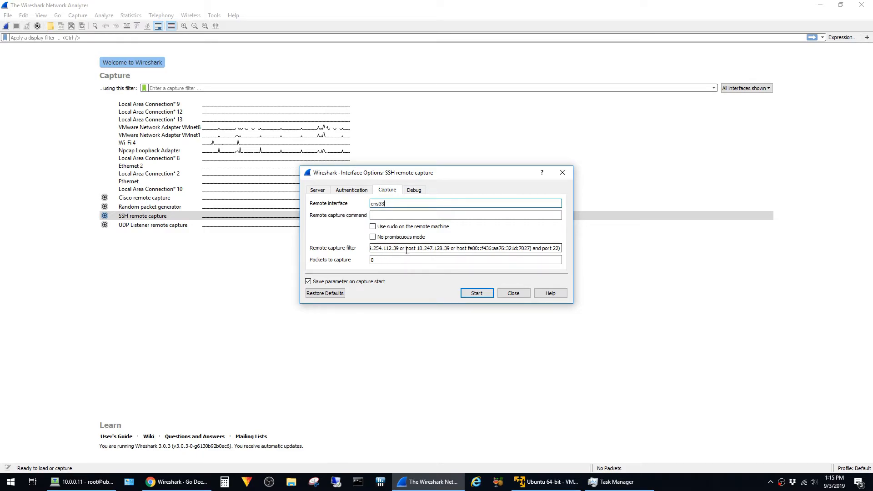
# Replace the capture filter with 'not port 22' and start the SSH remote capture.
pyautogui.click(423, 247)
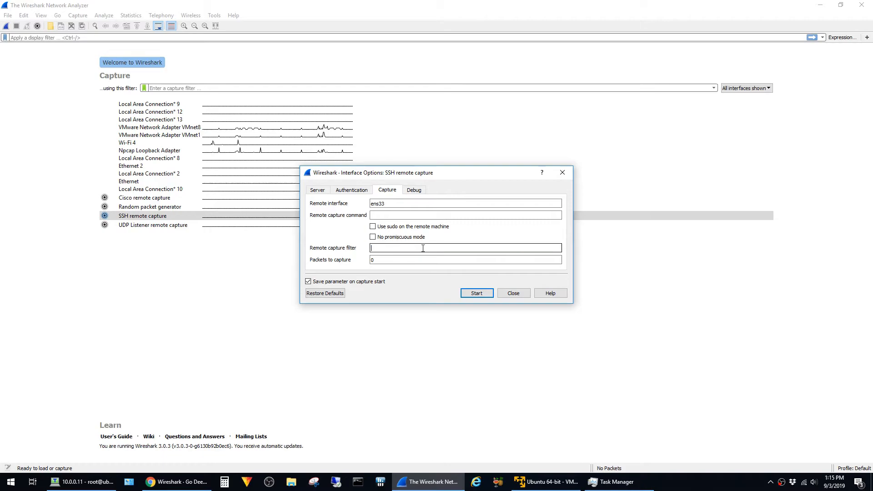
pyautogui.write('not port')
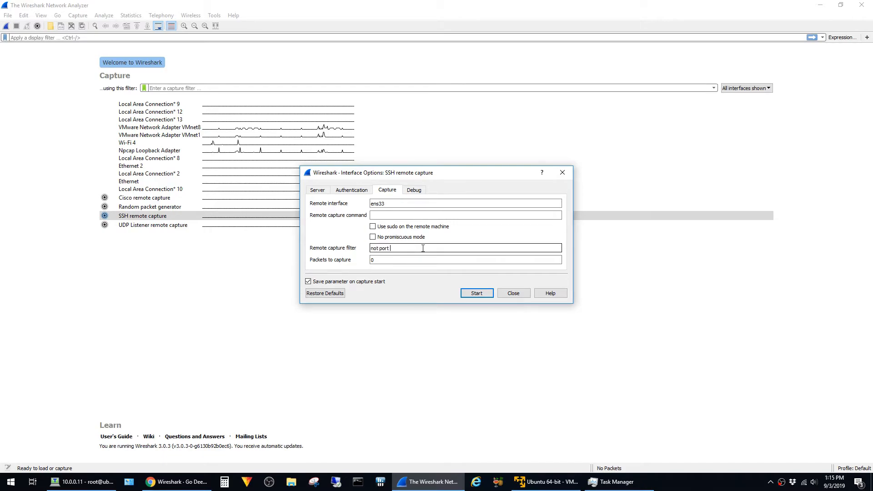
pyautogui.write('22')
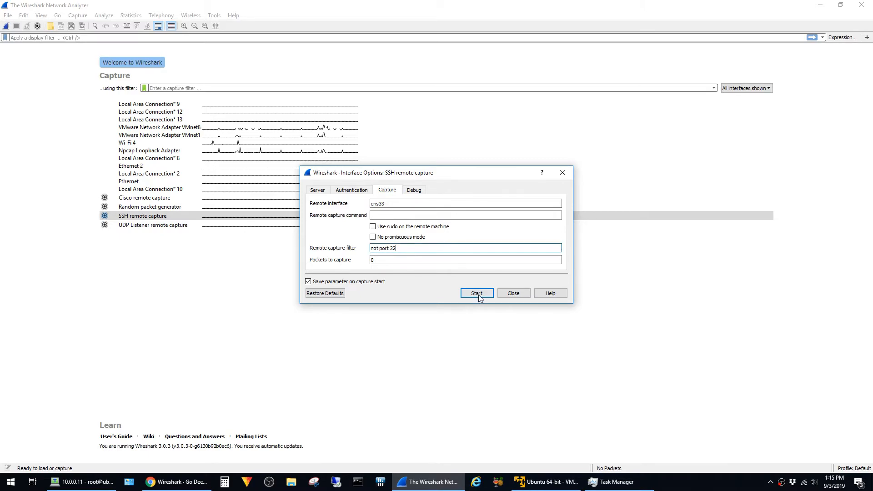
pyautogui.click(476, 293)
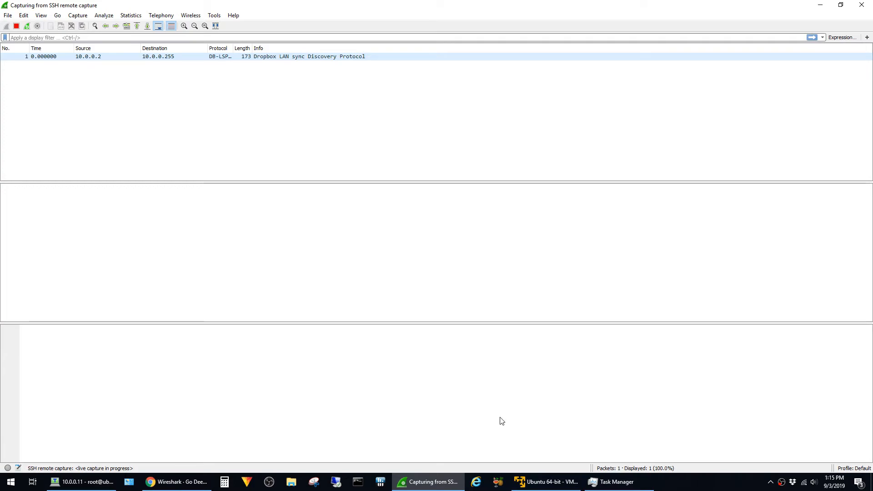
# Run 'ping 8.8.8.8' from the Tera Term SSH session.
pyautogui.click(82, 482)
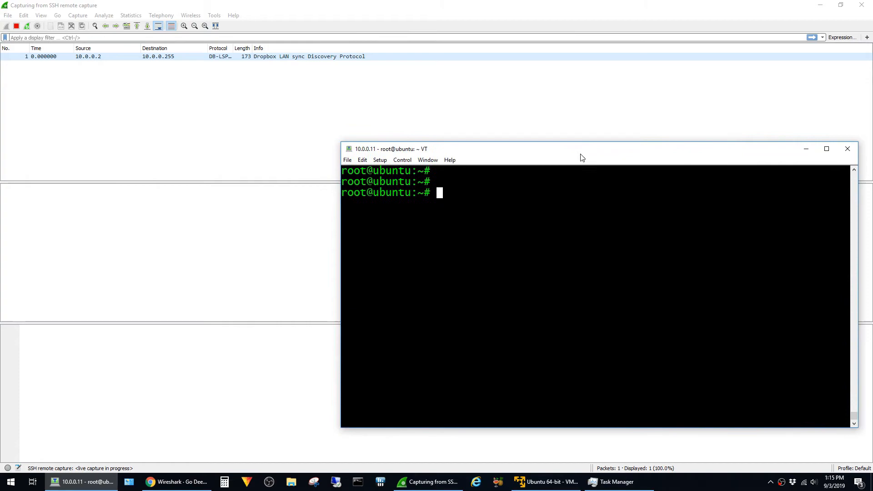
pyautogui.write('ping')
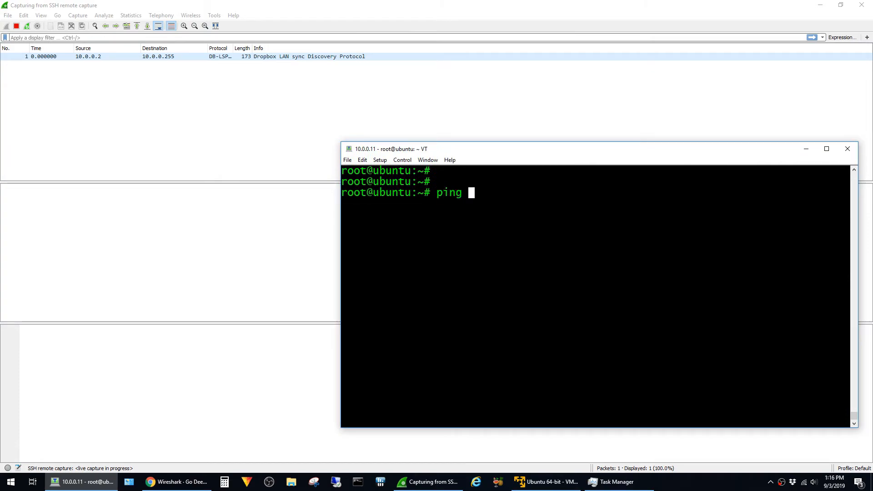
pyautogui.write('8.8..8')
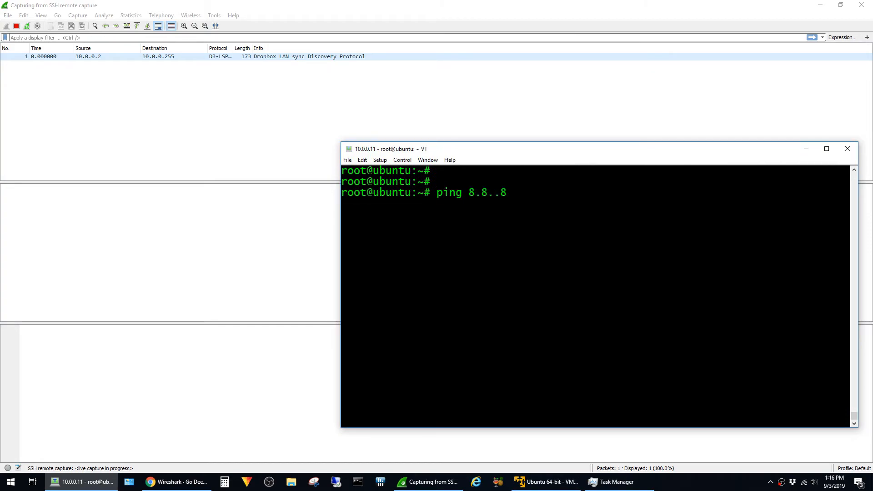
pyautogui.write('8')
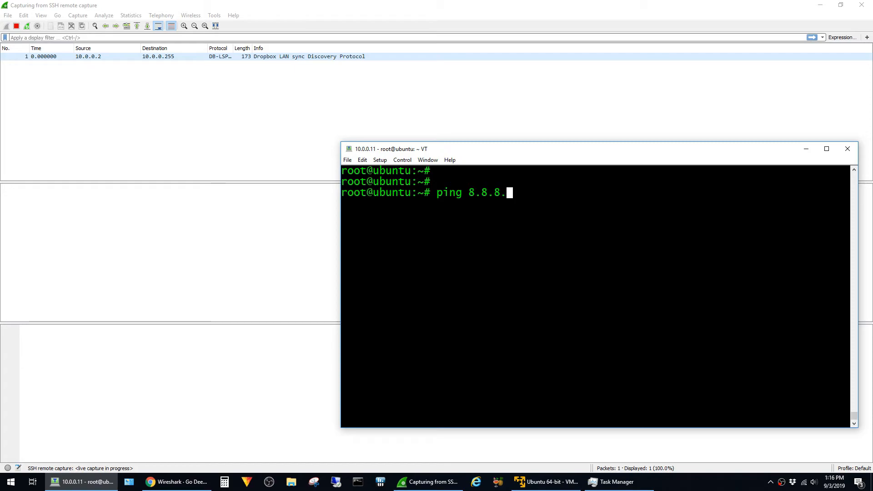
pyautogui.press('Return')
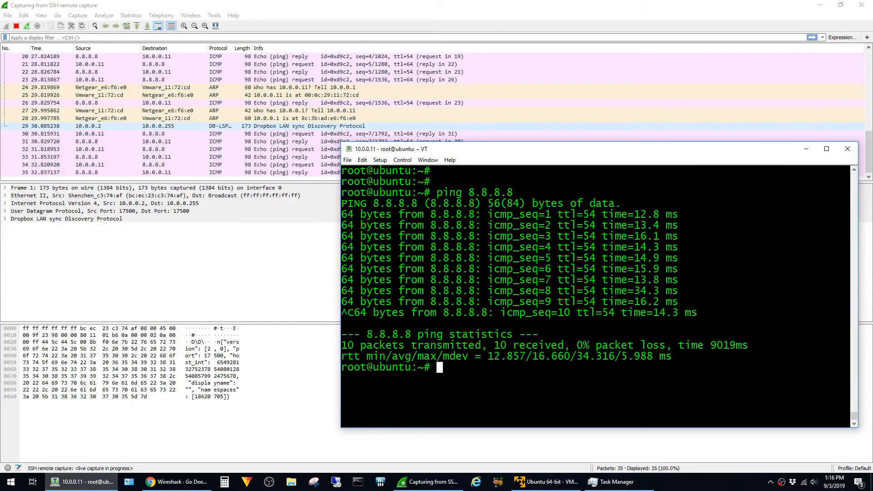
# Run 'dig yahoo' to generate a DNS lookup.
pyautogui.write('dig yahoo')
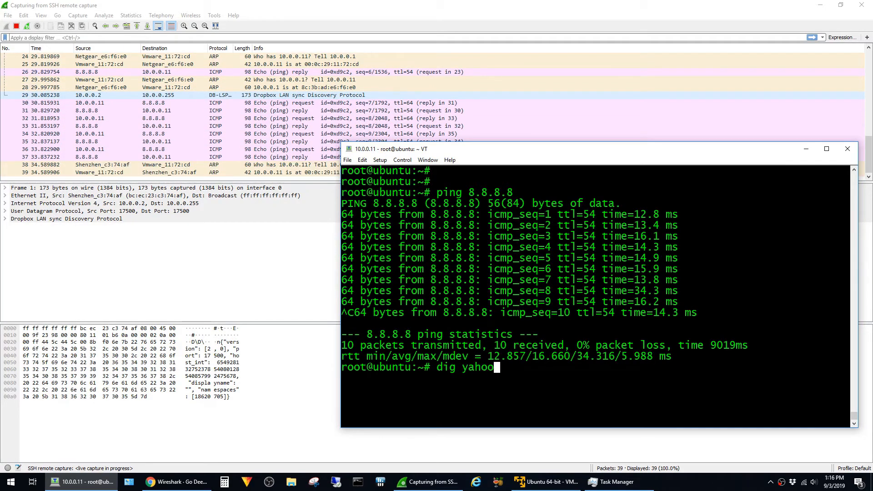
pyautogui.press('Return')
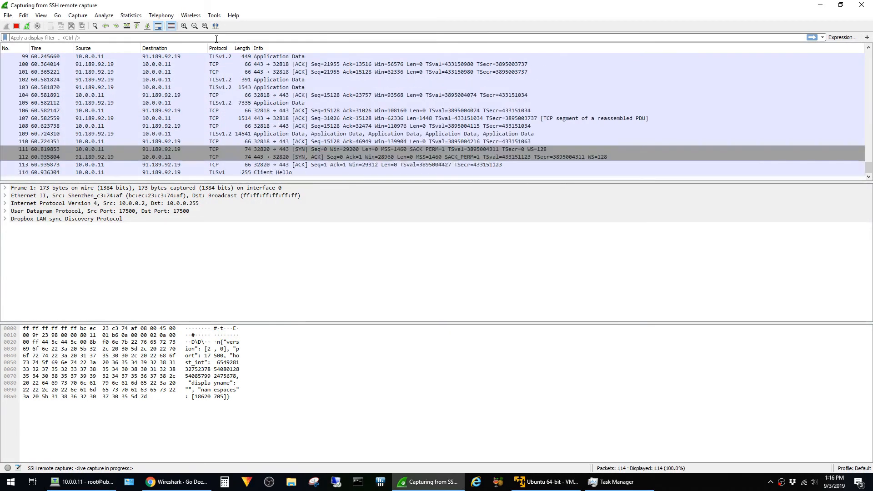
# Begin entering the display filter 'ip.addr==8.8.8.8' in the filter bar.
pyautogui.write('ip.addr==')
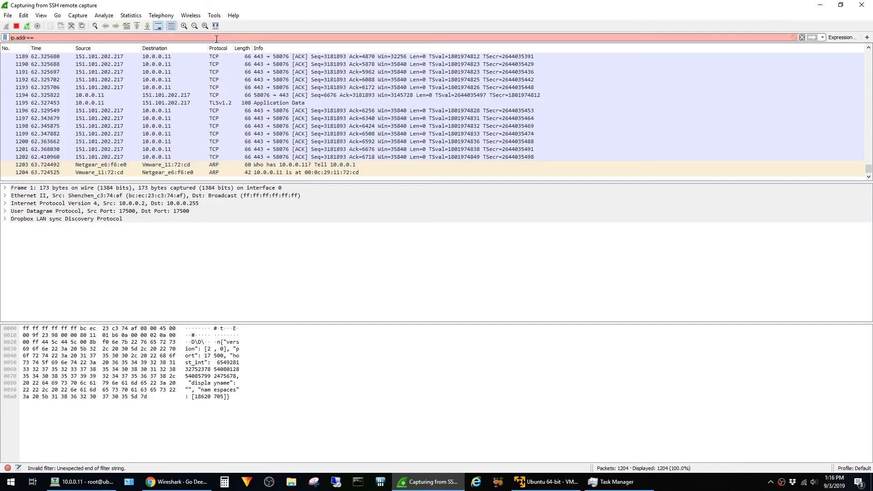
pyautogui.write('8.8.8.')
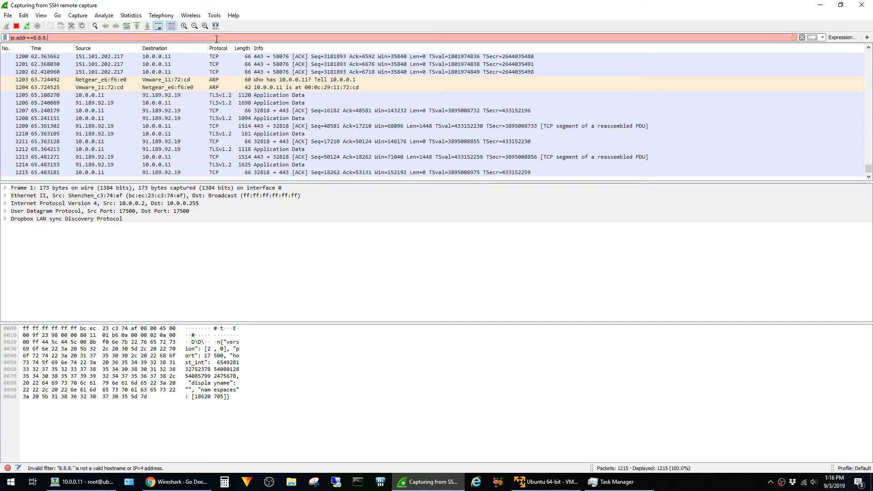